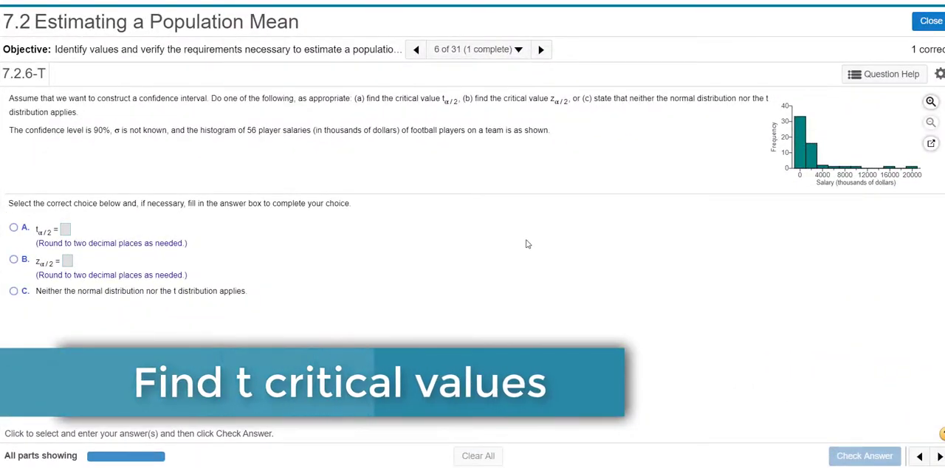
pyautogui.moveTo(475, 195)
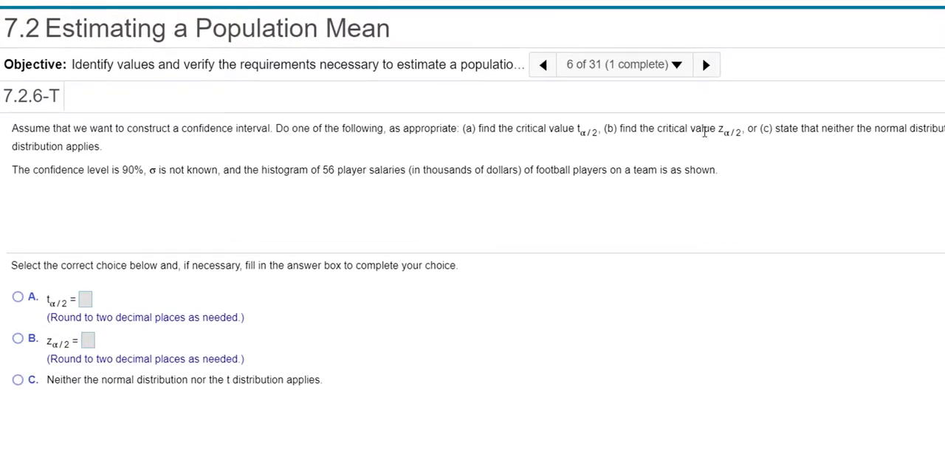
pyautogui.moveTo(898, 145)
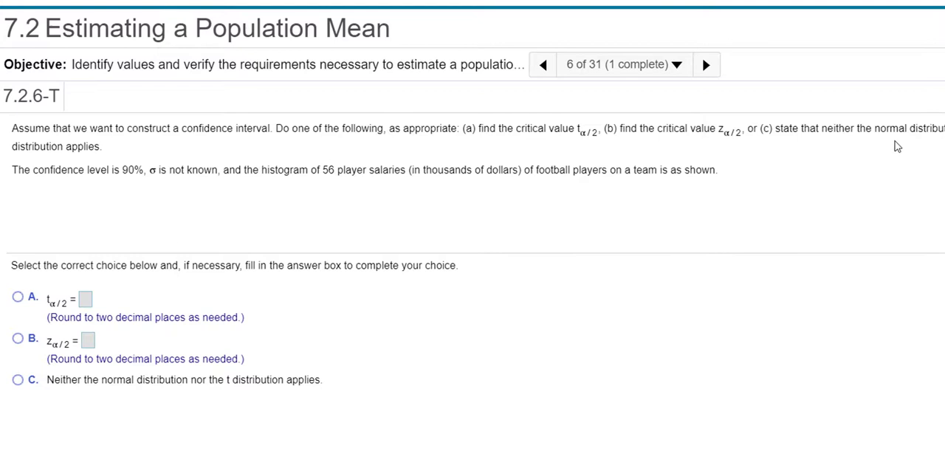
pyautogui.moveTo(502, 432)
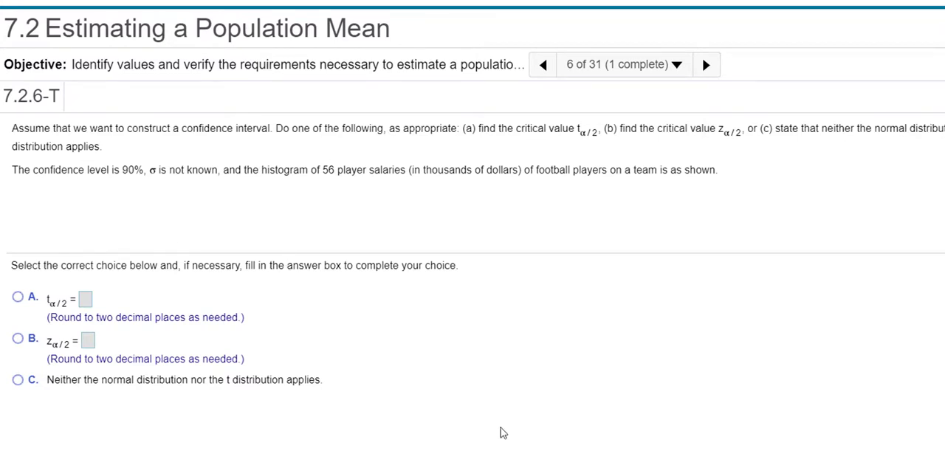
pyautogui.moveTo(35, 188)
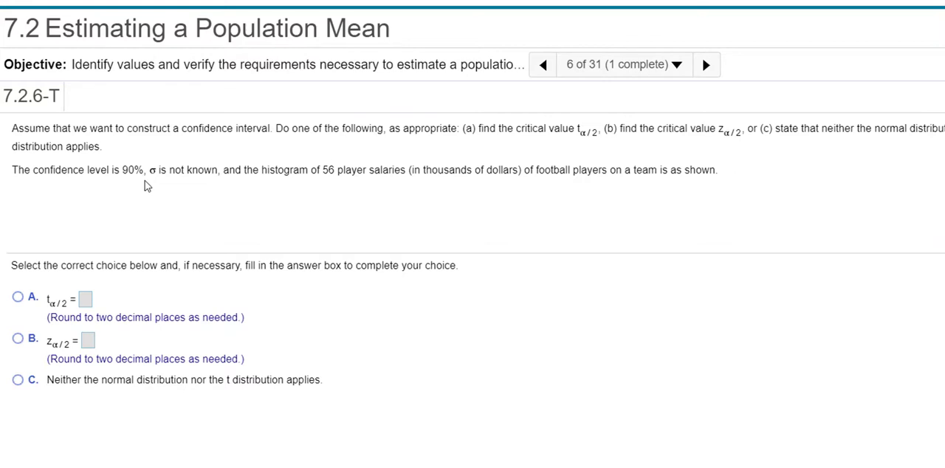
pyautogui.moveTo(155, 183)
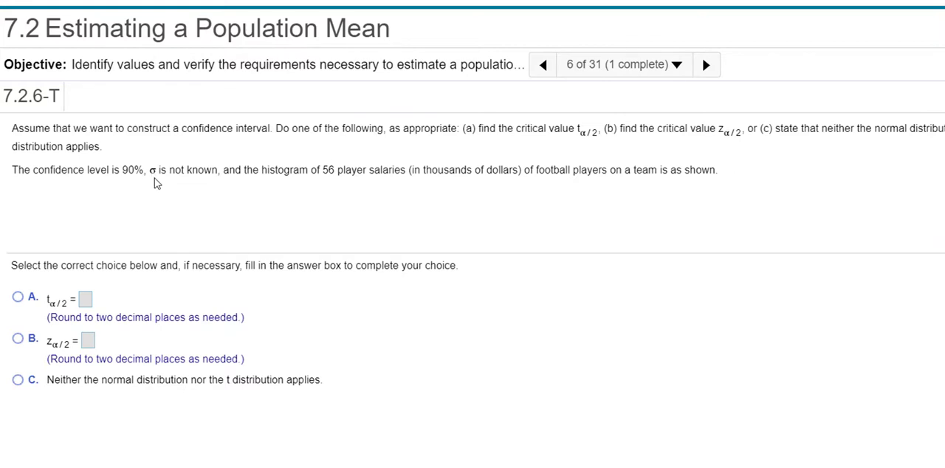
pyautogui.moveTo(199, 185)
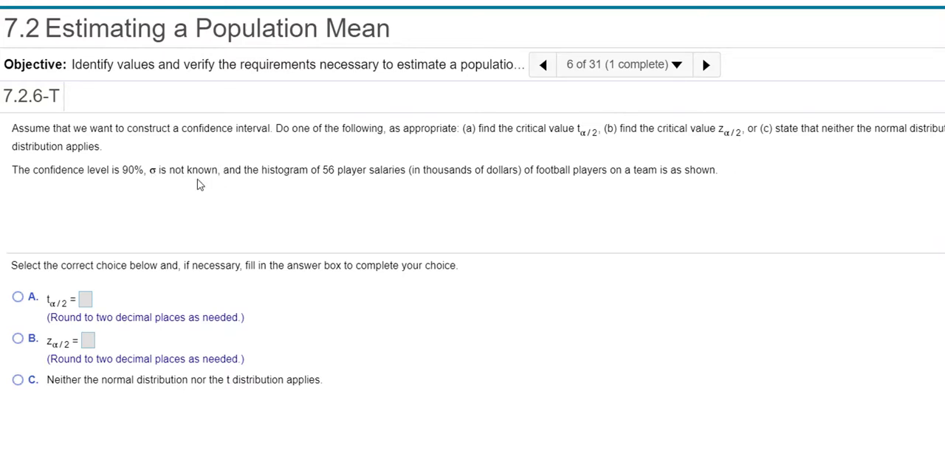
pyautogui.moveTo(181, 190)
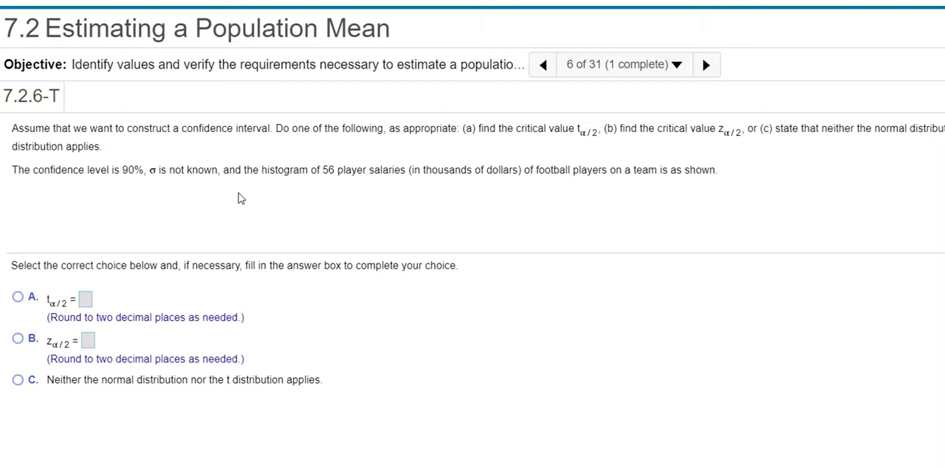
pyautogui.moveTo(226, 194)
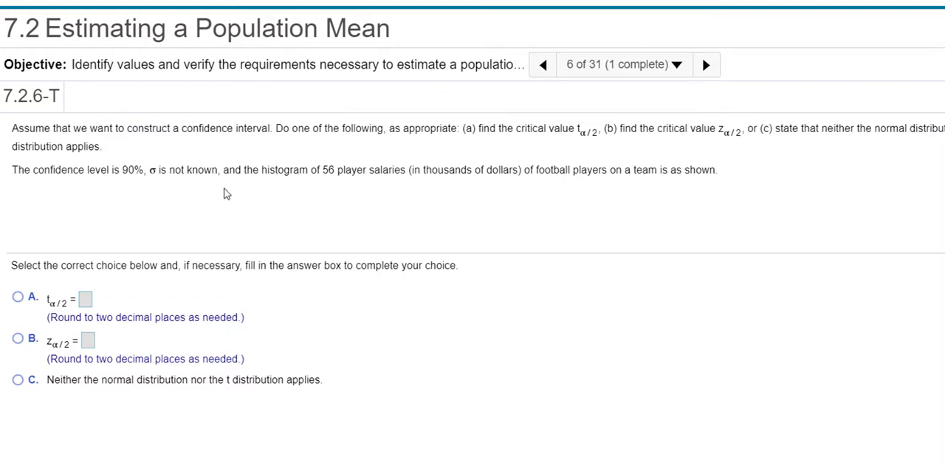
pyautogui.moveTo(203, 217)
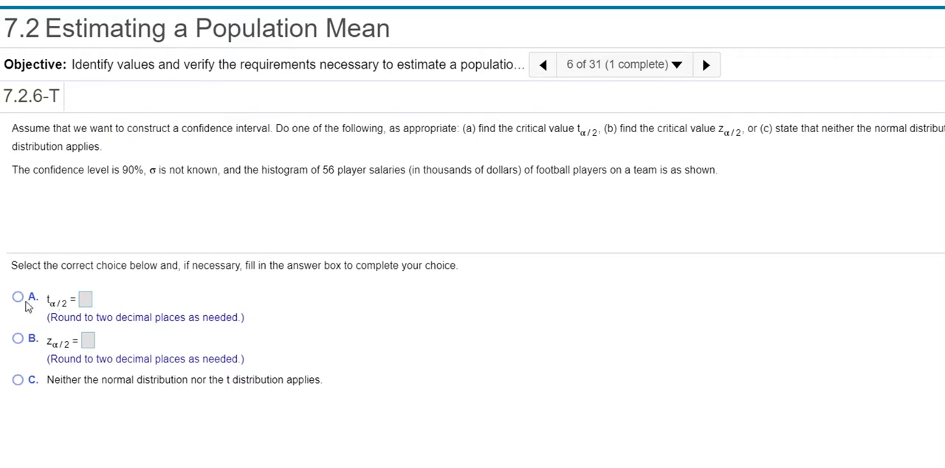
# Step: Choose option A, the critical value t(α/2), as the quantity to find
pyautogui.click(18, 297)
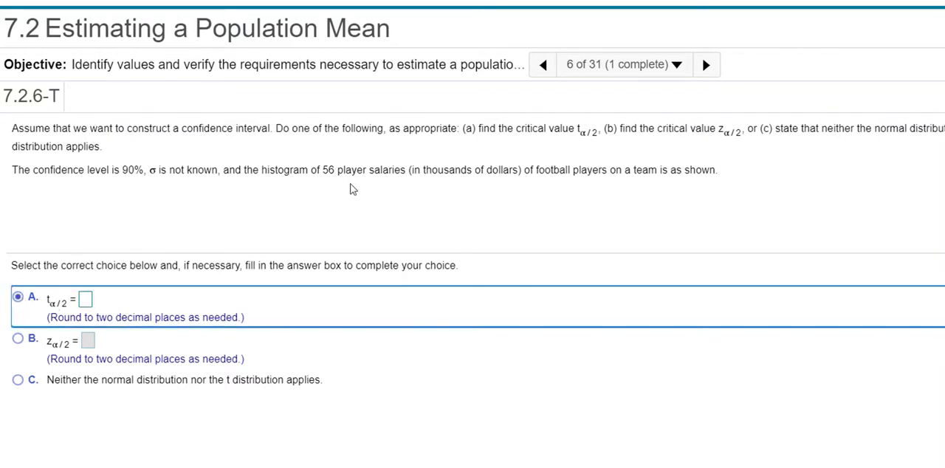
pyautogui.moveTo(487, 194)
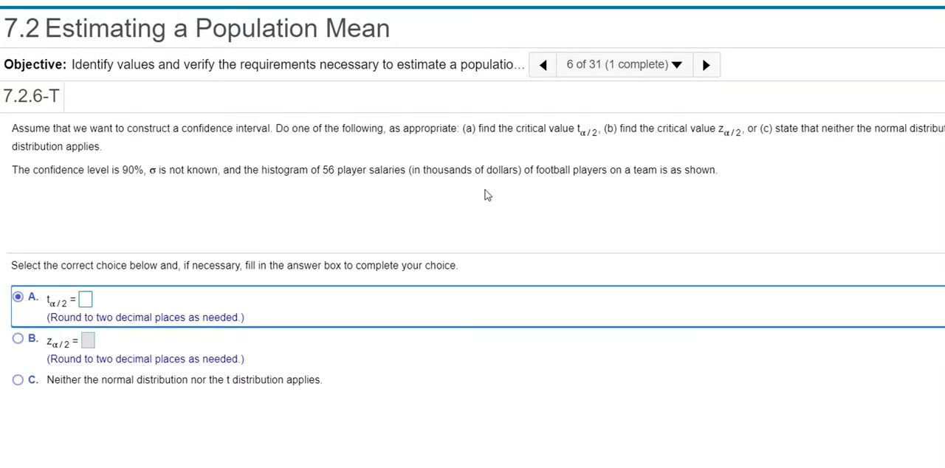
pyautogui.moveTo(215, 214)
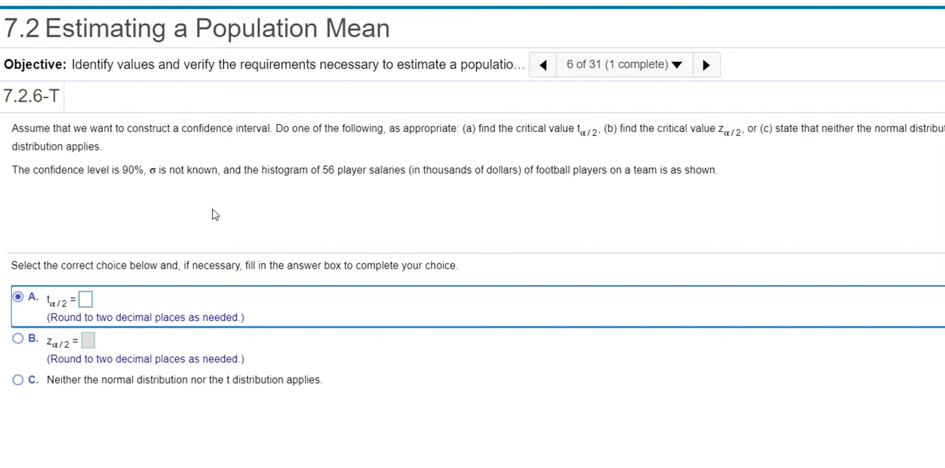
pyautogui.moveTo(240, 297)
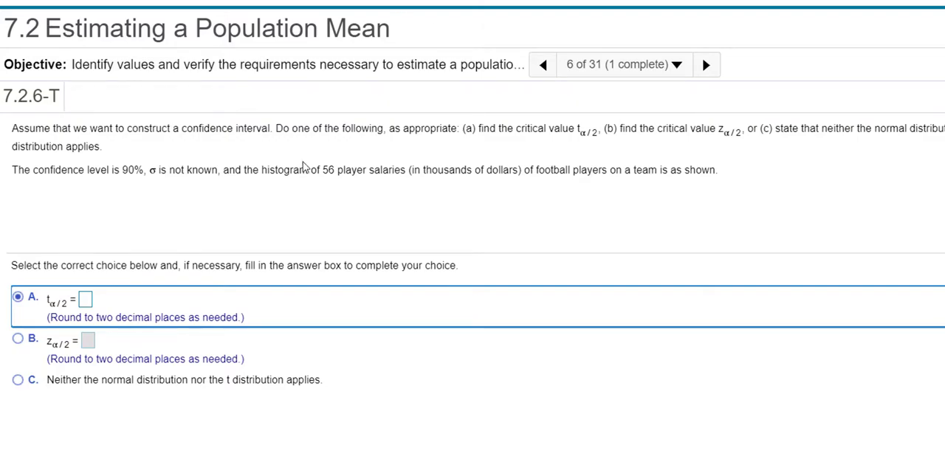
pyautogui.moveTo(305, 164)
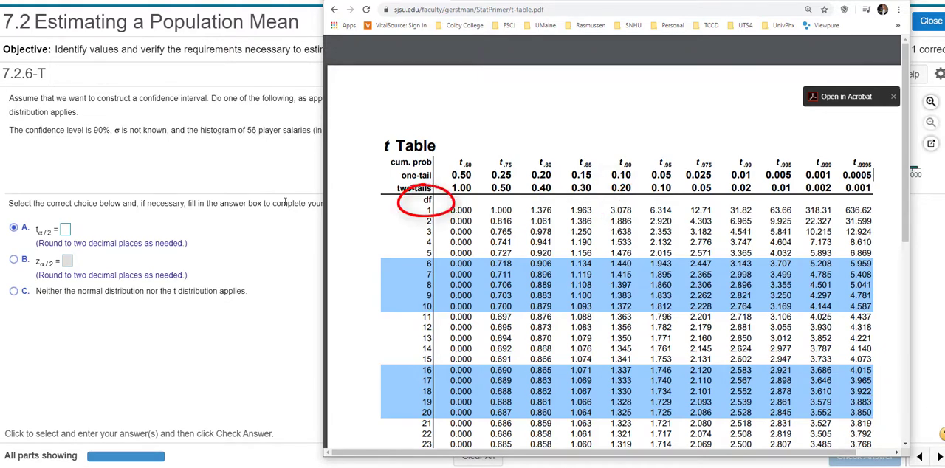
# Step: Scroll through the t table PDF to locate the degrees-of-freedom row
pyautogui.scroll(-3)
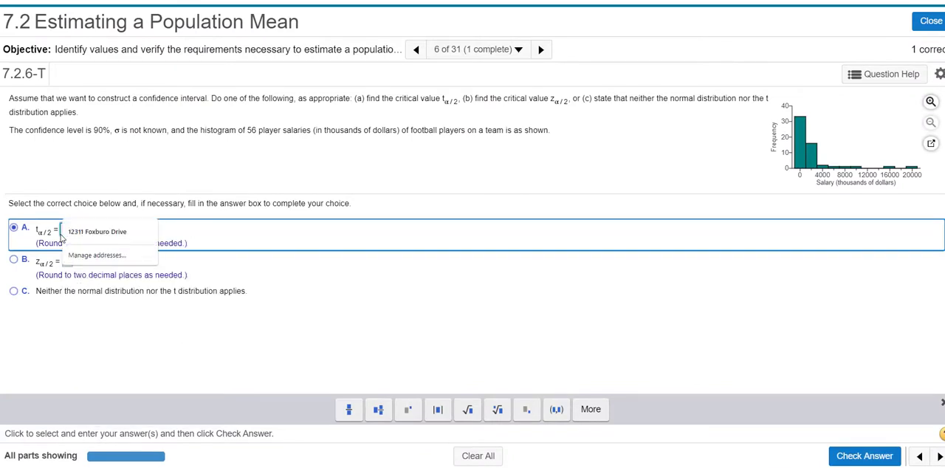
pyautogui.moveTo(199, 275)
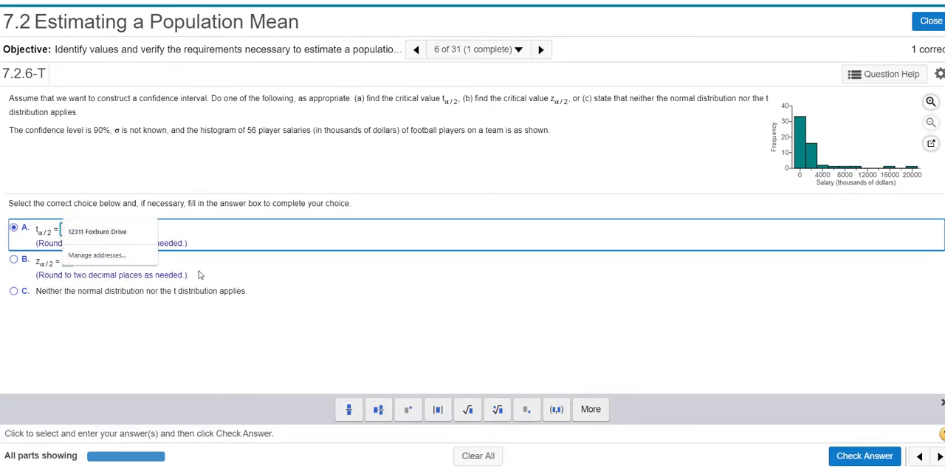
# Step: Enter 1.671 for t(α/2), then correct it to 1.67 and resubmit
pyautogui.write('1.671')
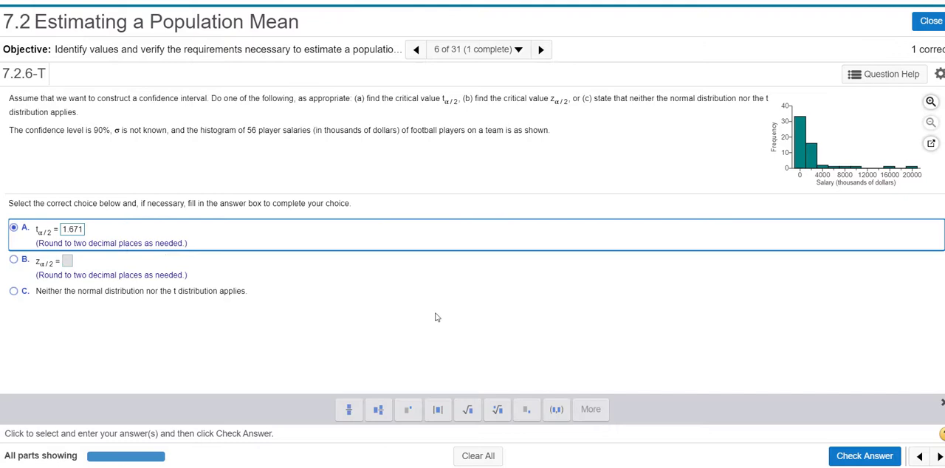
pyautogui.click(865, 455)
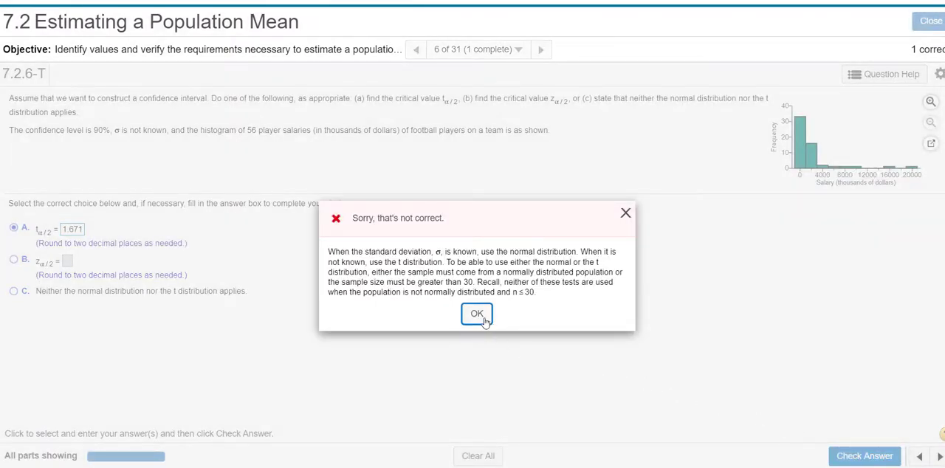
pyautogui.moveTo(213, 288)
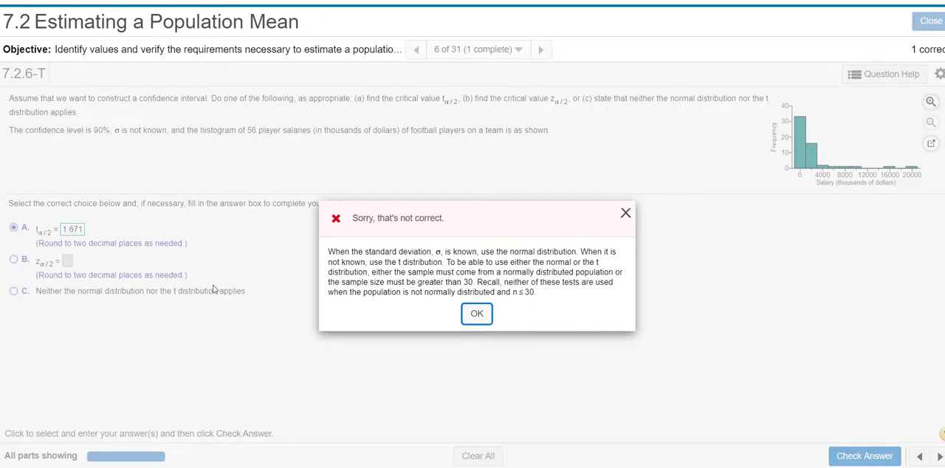
pyautogui.click(477, 314)
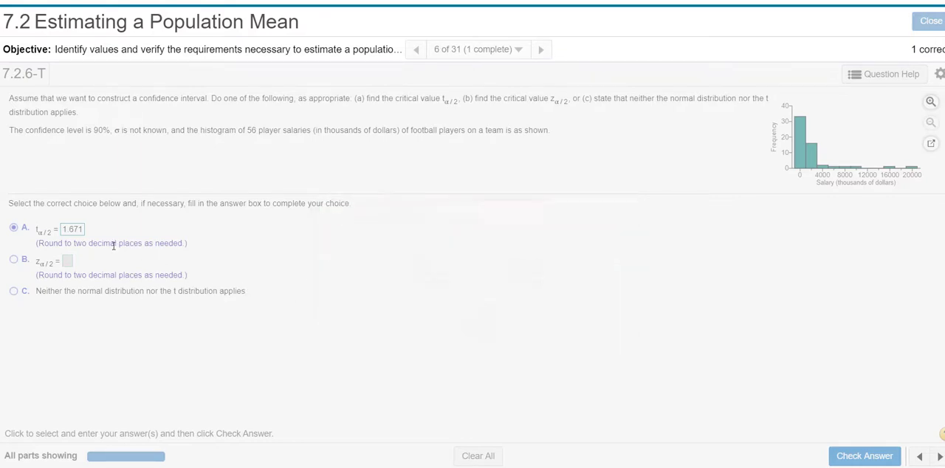
pyautogui.click(71, 229)
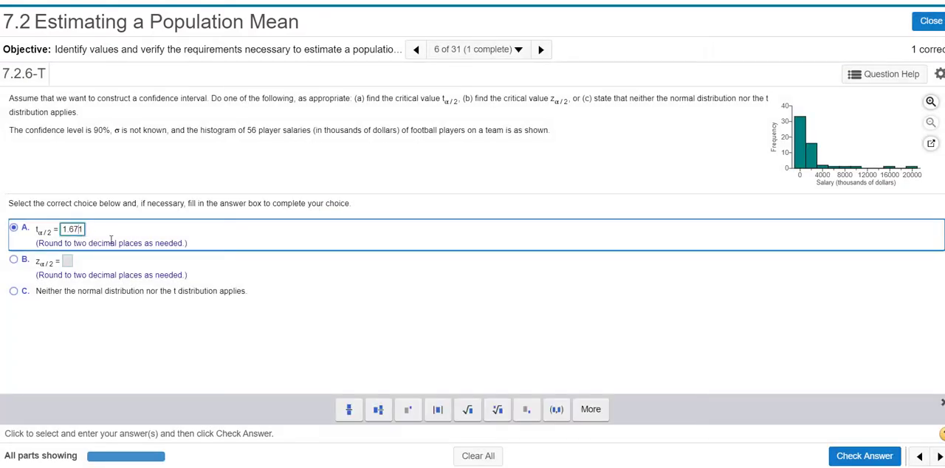
pyautogui.click(864, 456)
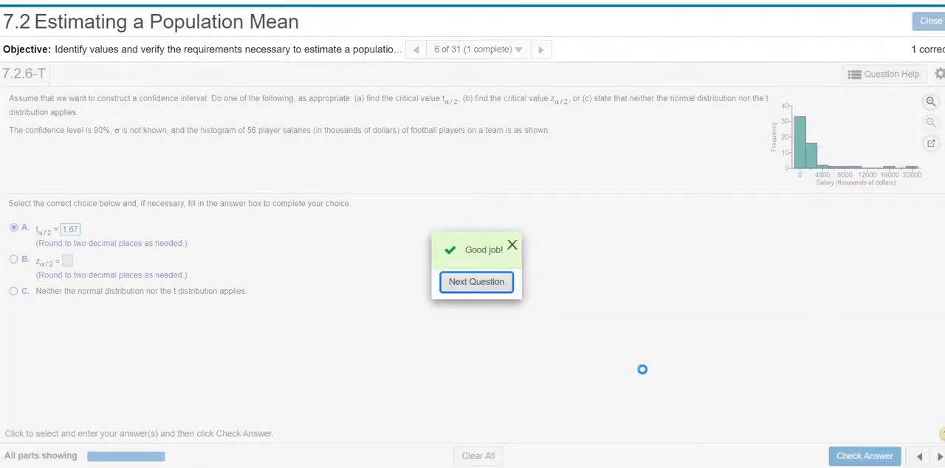
pyautogui.moveTo(488, 288)
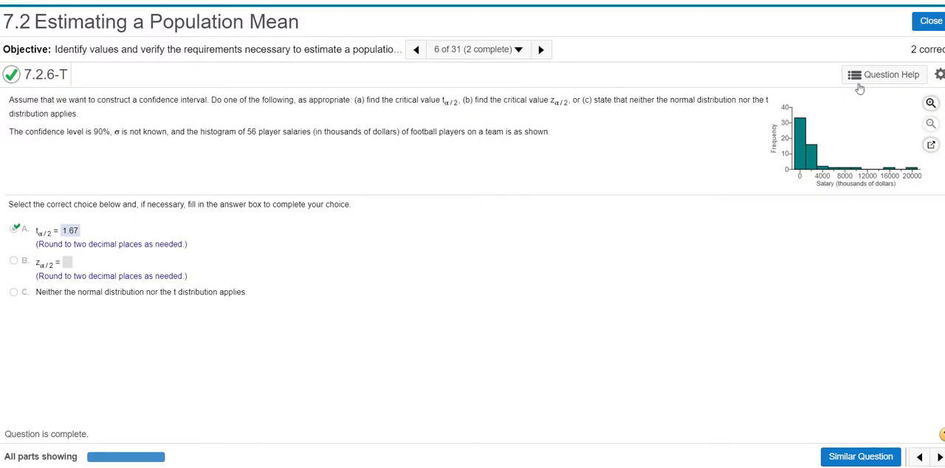
# Step: Launch StatCrunch from Question Help and open Stat > Calculators > T
pyautogui.click(884, 73)
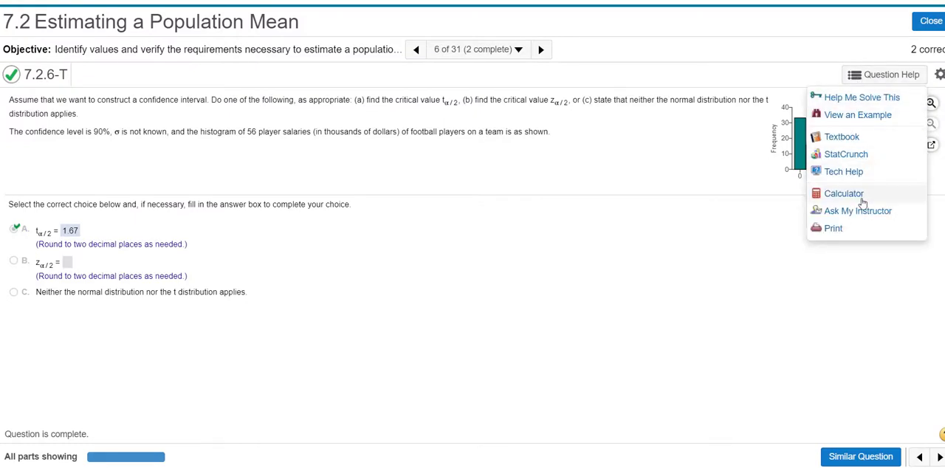
pyautogui.click(884, 74)
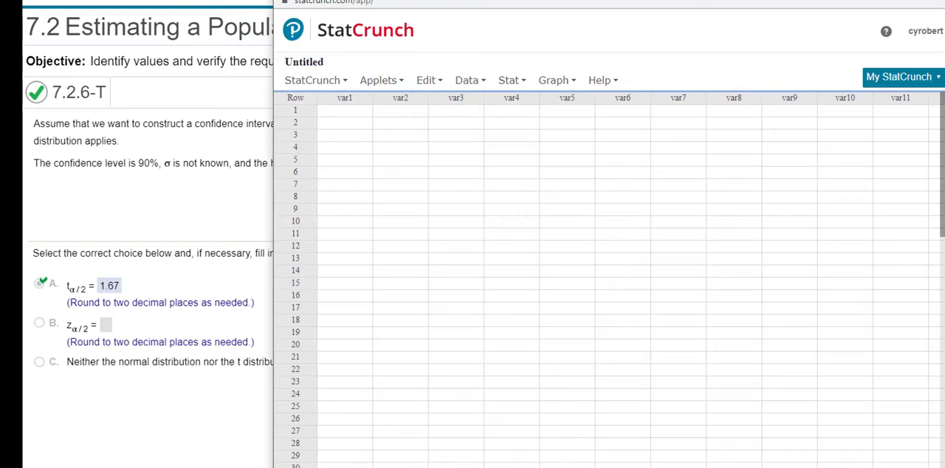
pyautogui.click(508, 79)
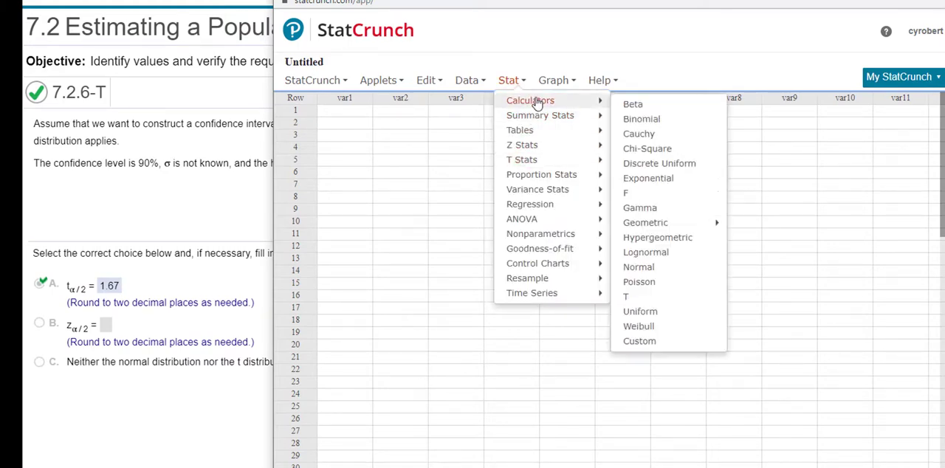
pyautogui.moveTo(643, 303)
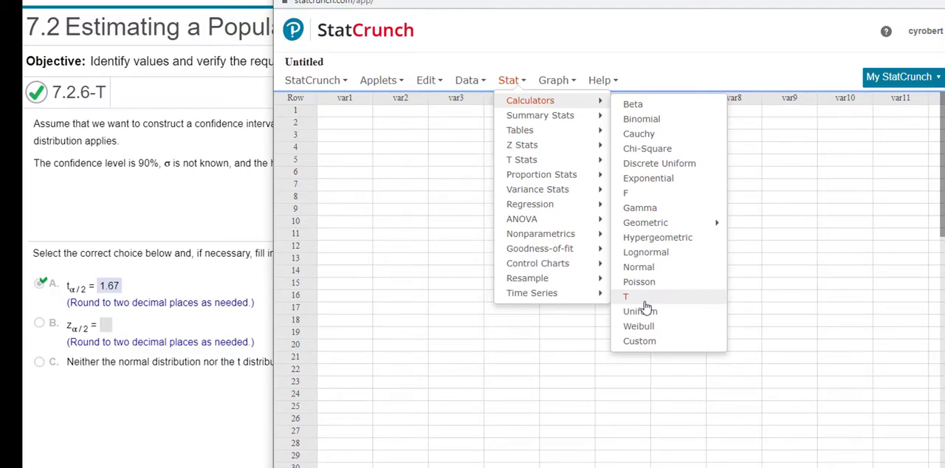
pyautogui.click(625, 297)
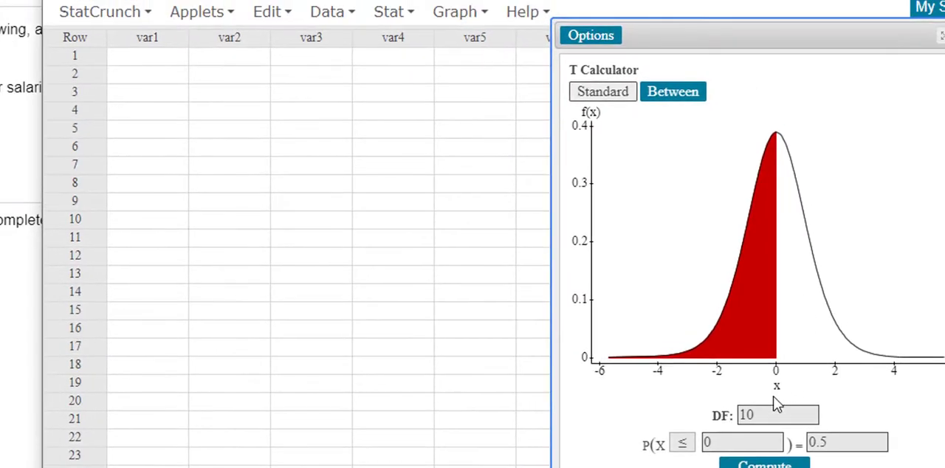
# Step: Enter 55 degrees of freedom and clear the default x value
pyautogui.write('55')
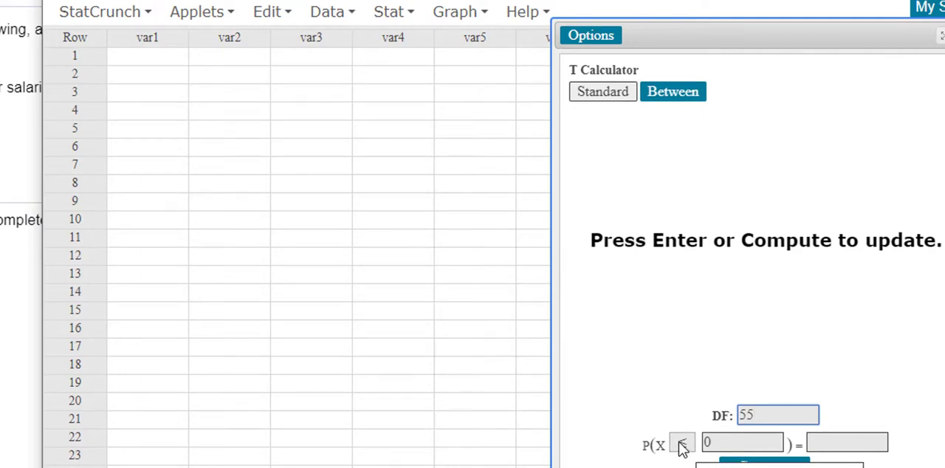
pyautogui.click(742, 443)
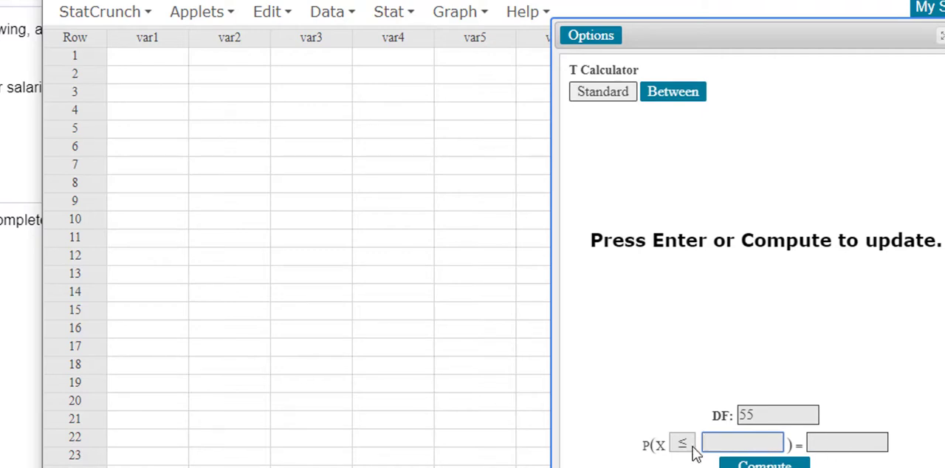
pyautogui.moveTo(715, 125)
pyautogui.write('0.')
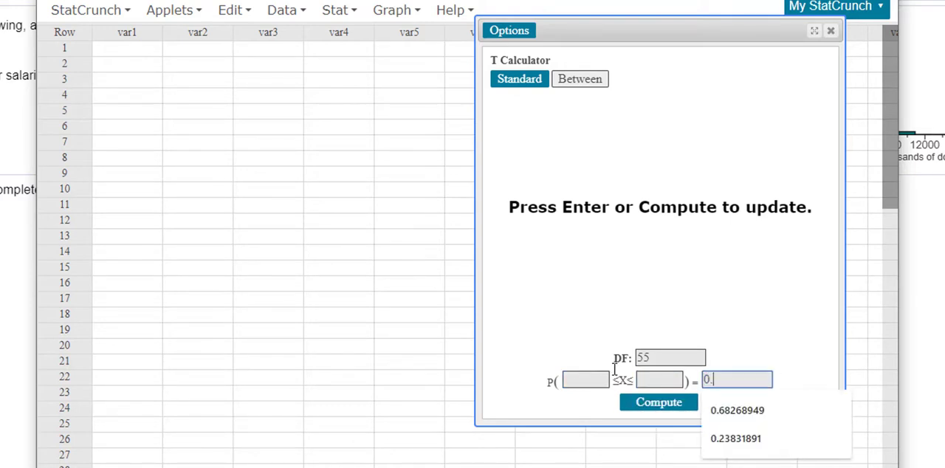
# Step: Compute the 0.9 central interval for 55 DF, giving bounds ±1.673
pyautogui.click(658, 402)
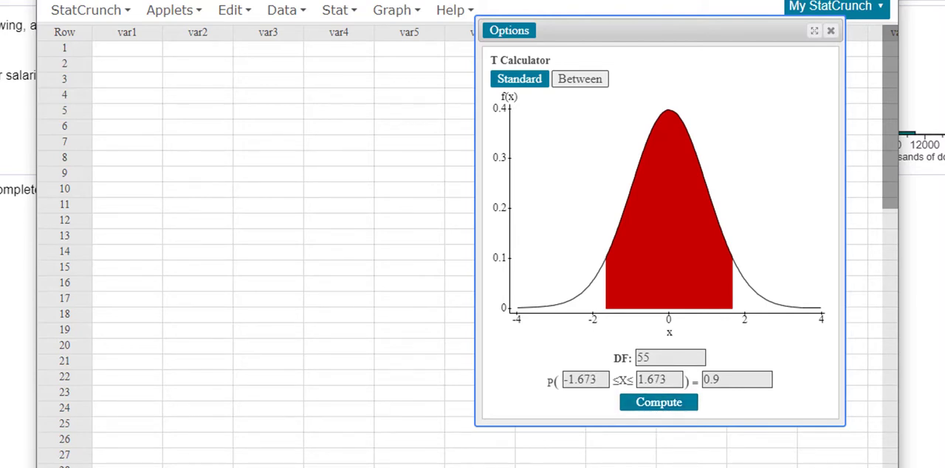
pyautogui.moveTo(543, 249)
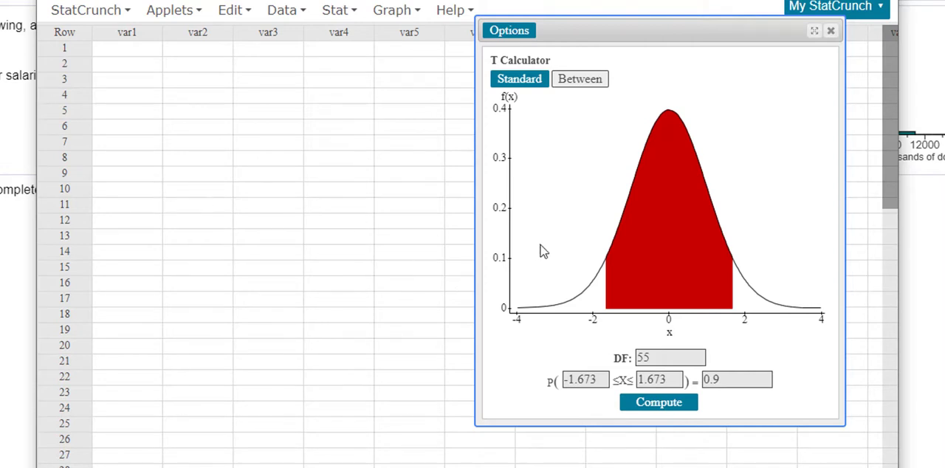
pyautogui.moveTo(599, 130)
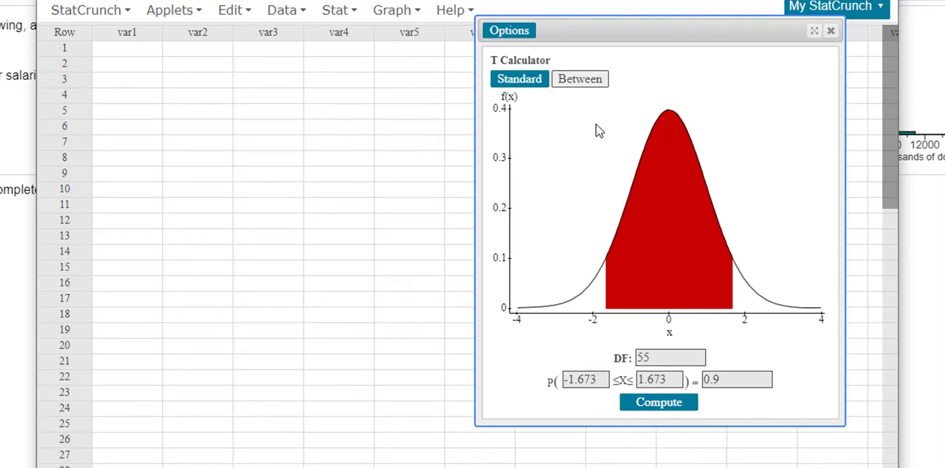
pyautogui.moveTo(513, 234)
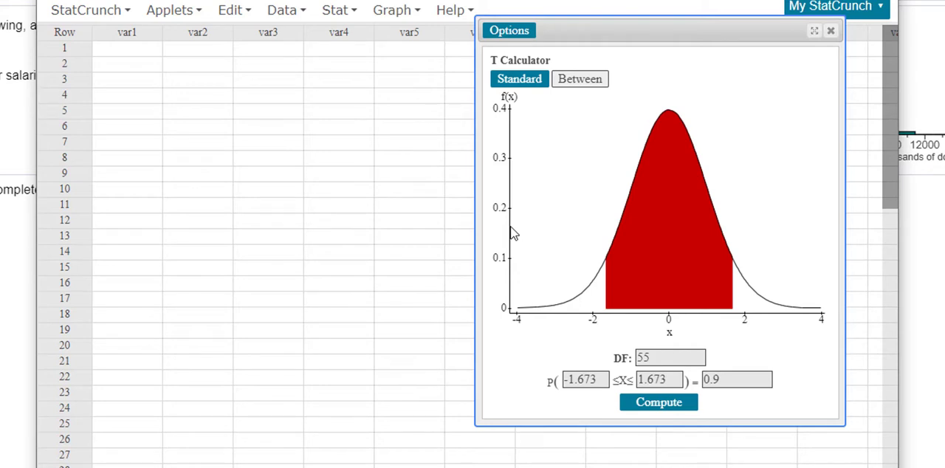
pyautogui.moveTo(677, 140)
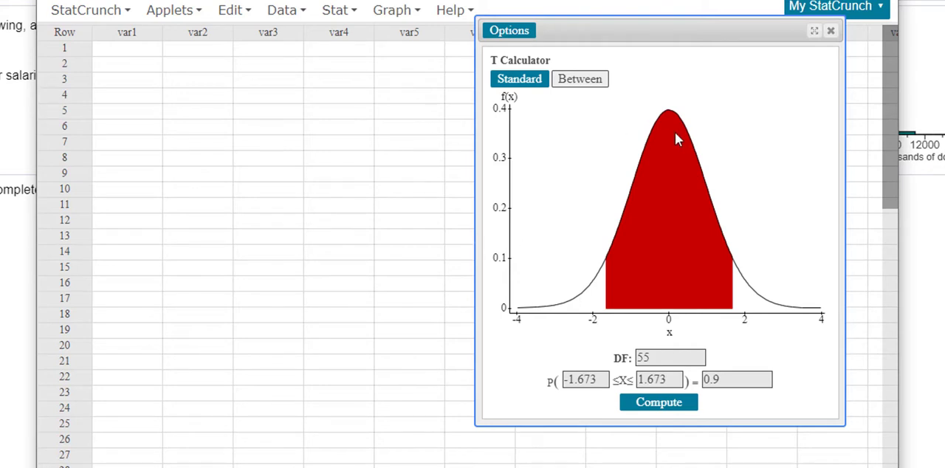
pyautogui.moveTo(333, 196)
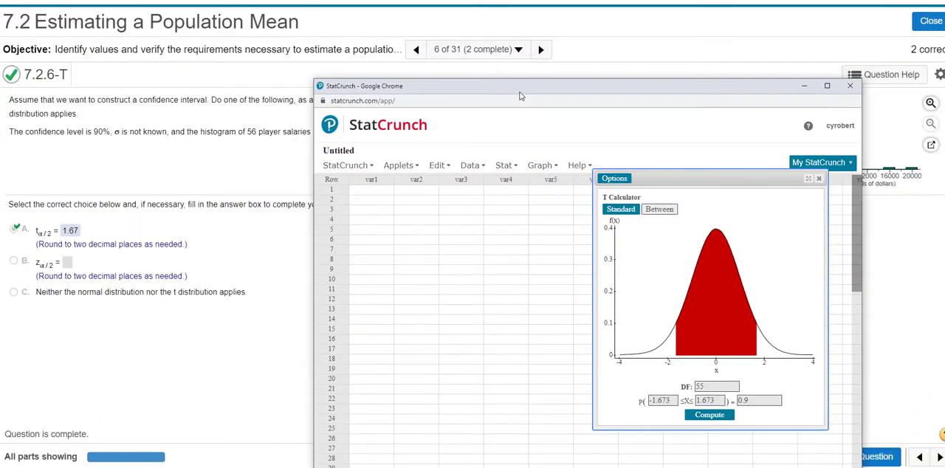
pyautogui.moveTo(498, 232)
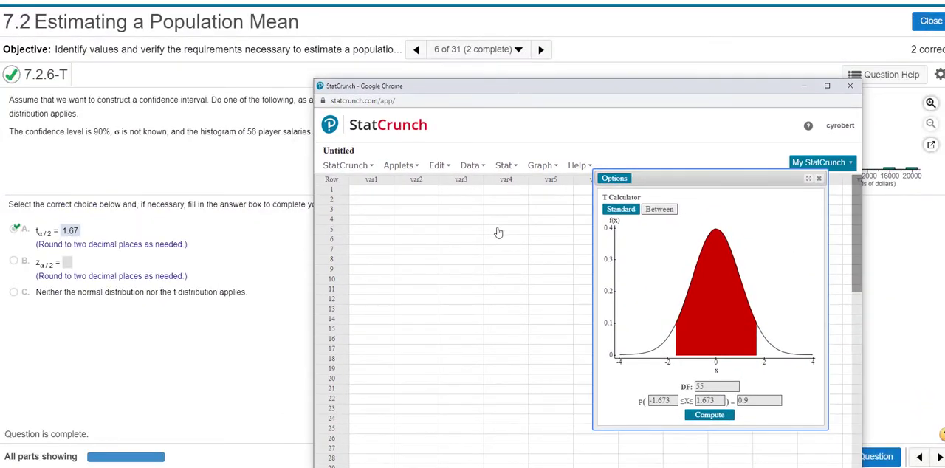